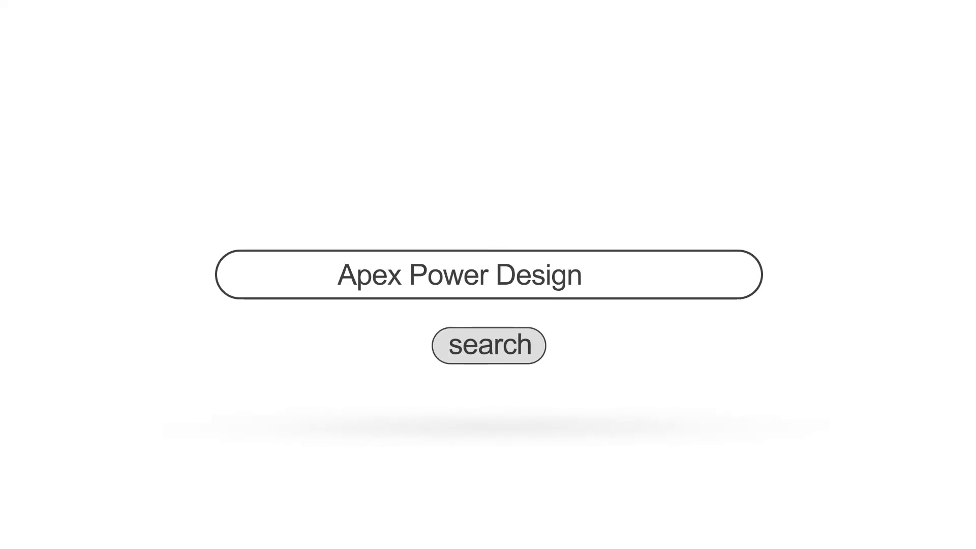
# - In the Linear Part Selector, require 130 mA output current, 700 V peak-to-peak and 50 kHz
pyautogui.write('Tool')
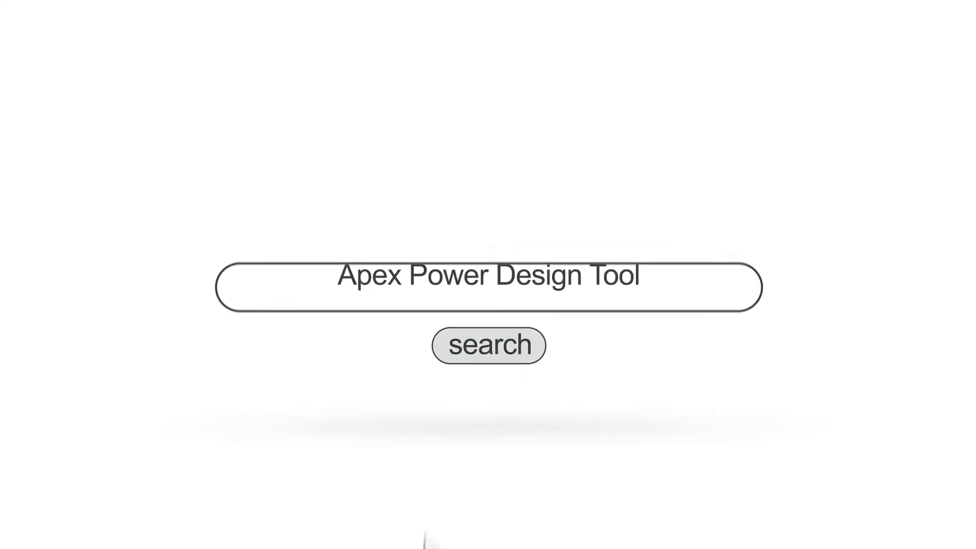
pyautogui.click(489, 344)
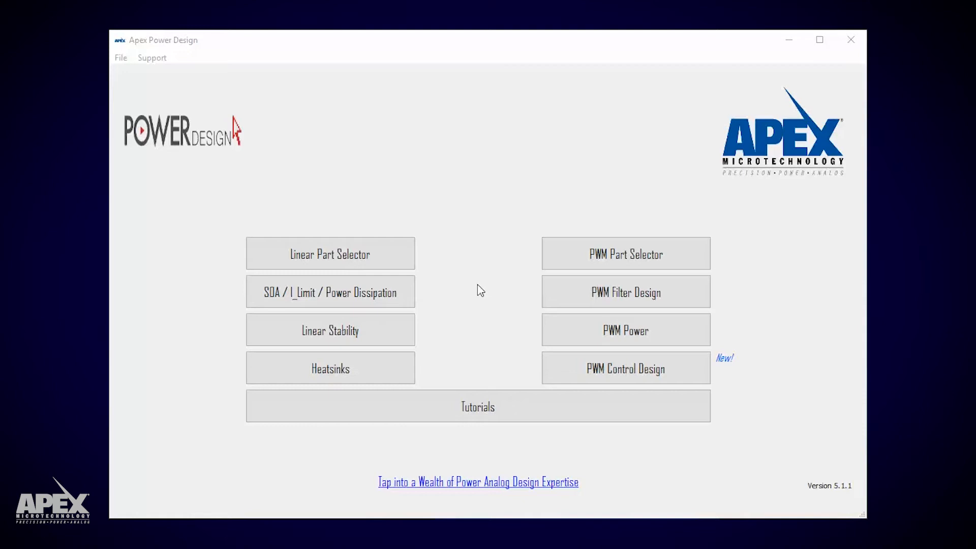
pyautogui.click(330, 253)
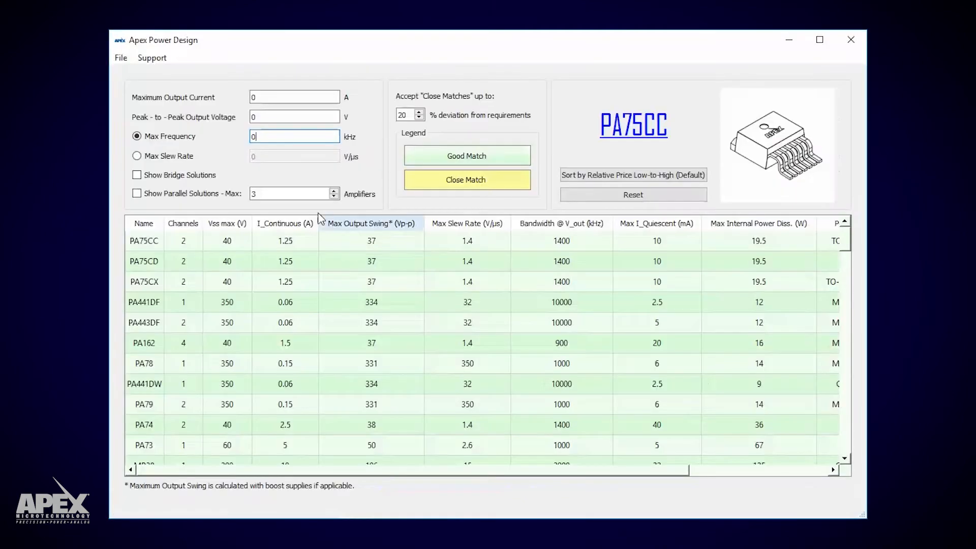
pyautogui.write('13')
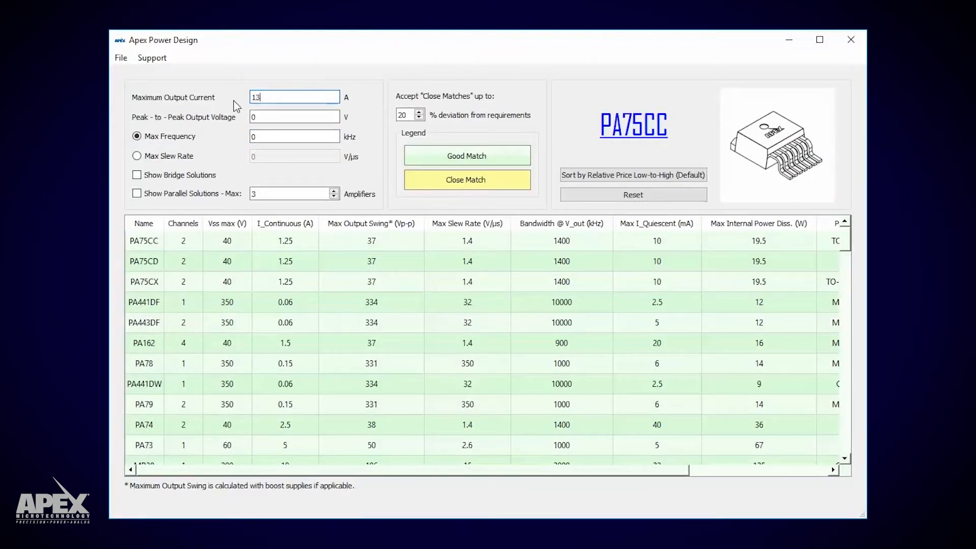
pyautogui.write('130m')
pyautogui.click(294, 116)
pyautogui.write('700')
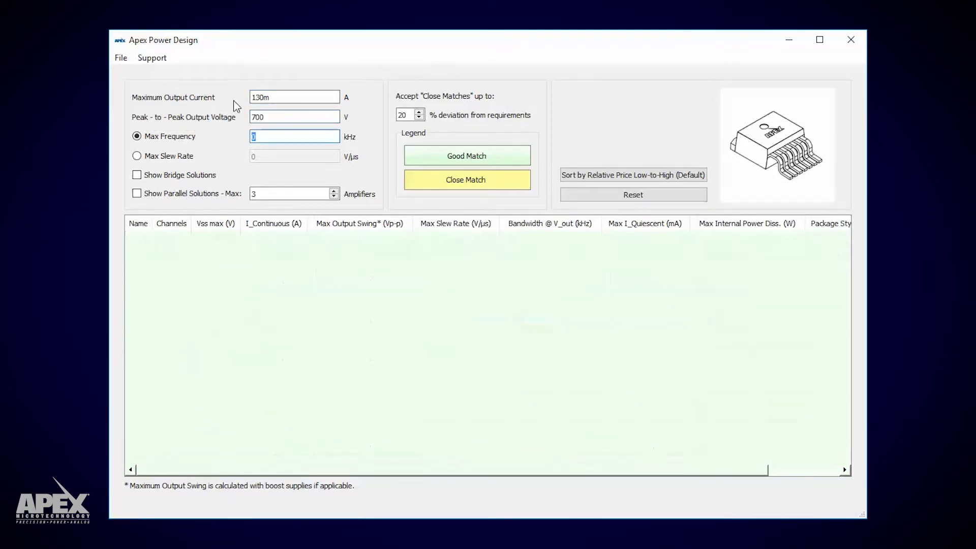
pyautogui.write('50')
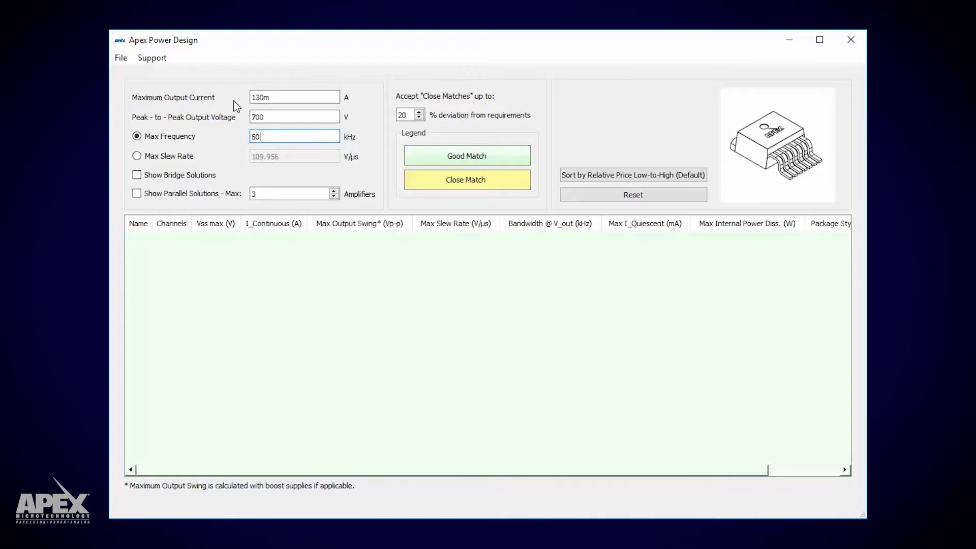
pyautogui.moveTo(337, 342)
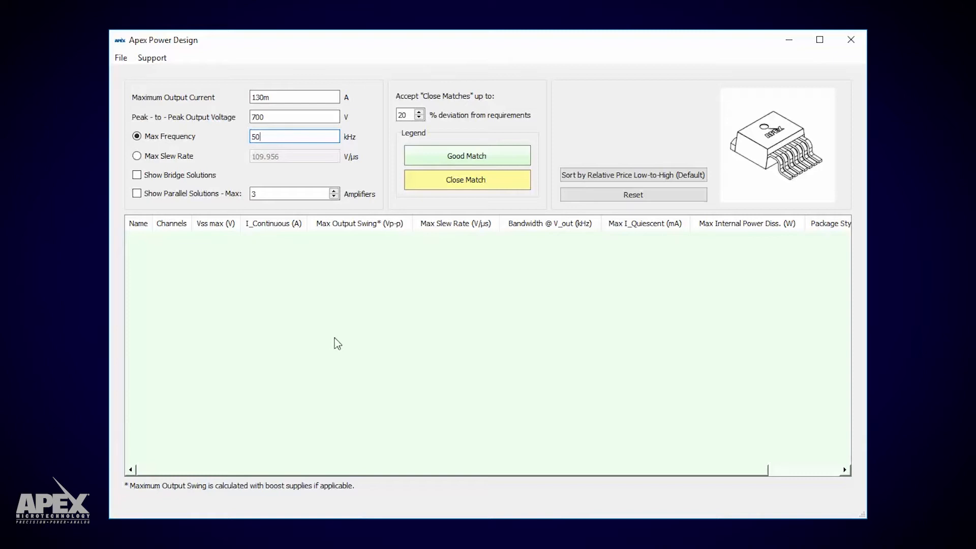
pyautogui.moveTo(170, 191)
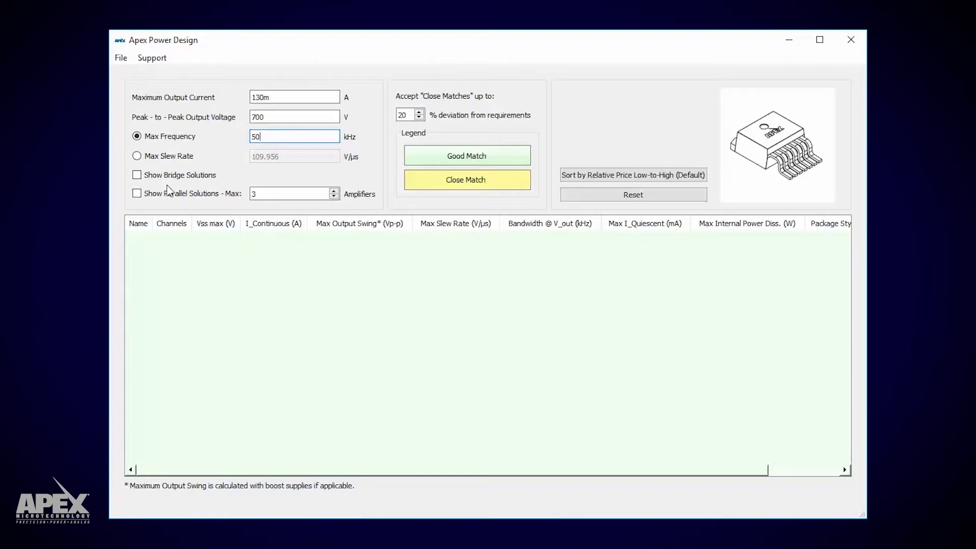
# - Enable Show Bridge Solutions and select the PA90-BRIDGE amplifier from the results
pyautogui.click(136, 175)
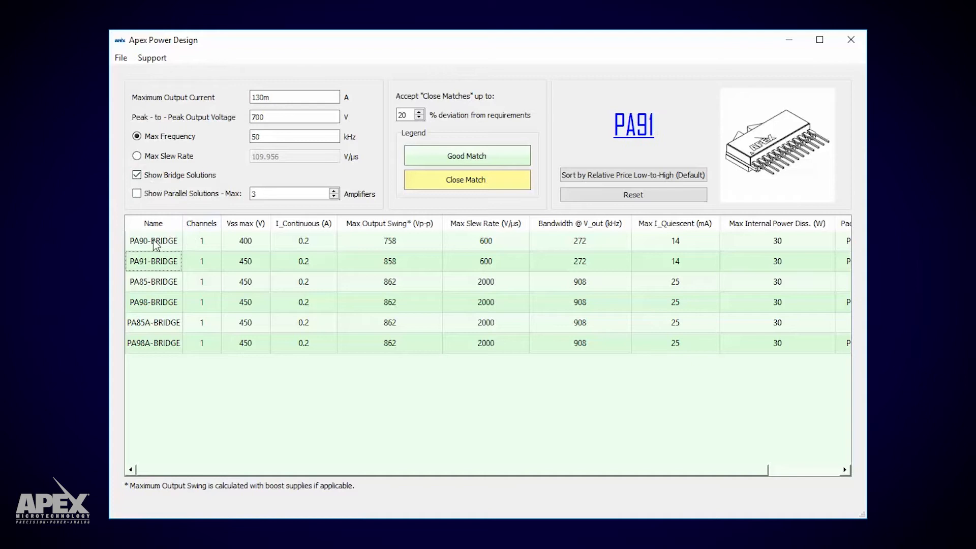
pyautogui.click(152, 240)
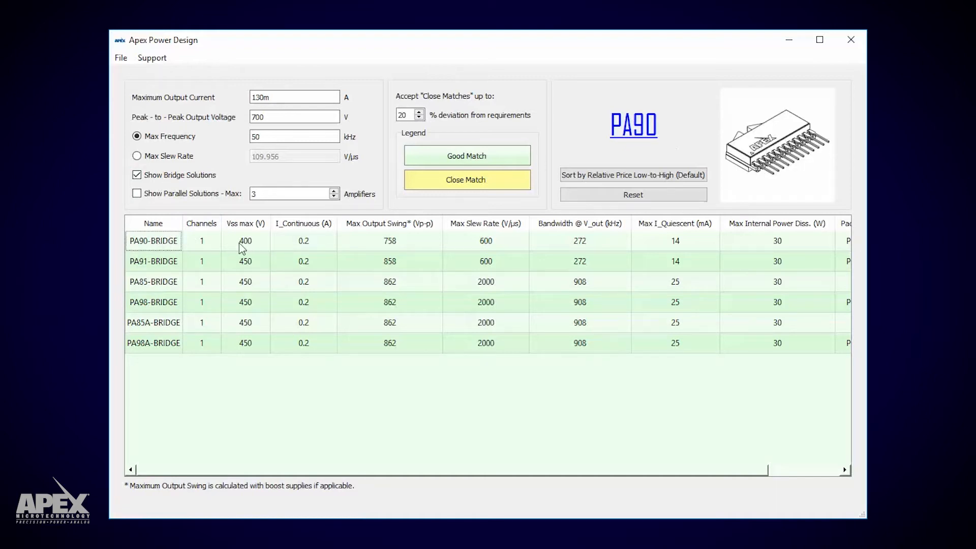
pyautogui.moveTo(422, 243)
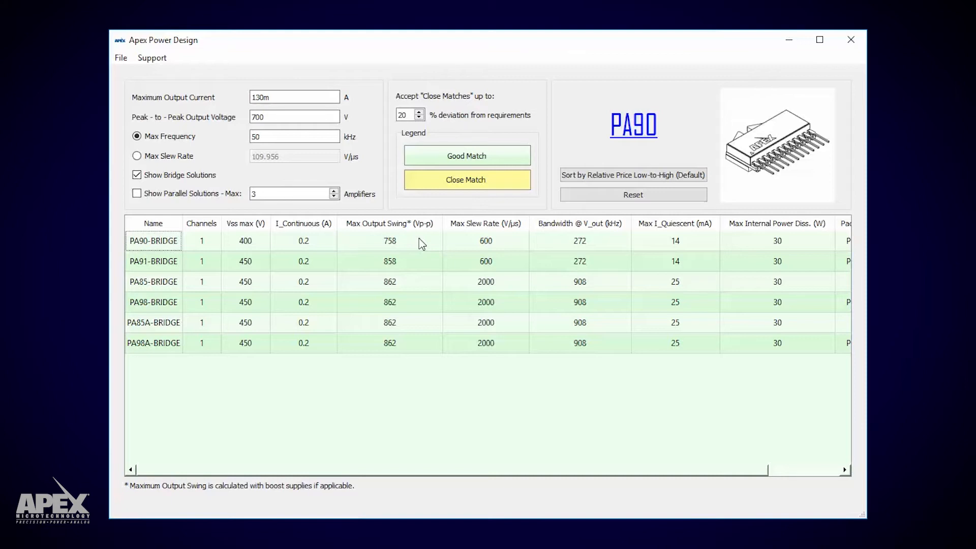
pyautogui.moveTo(323, 235)
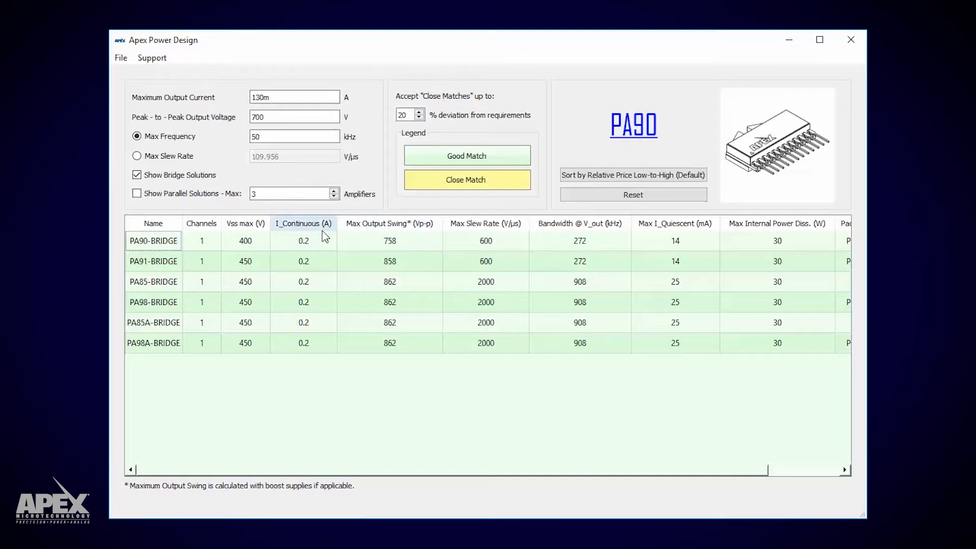
pyautogui.moveTo(539, 255)
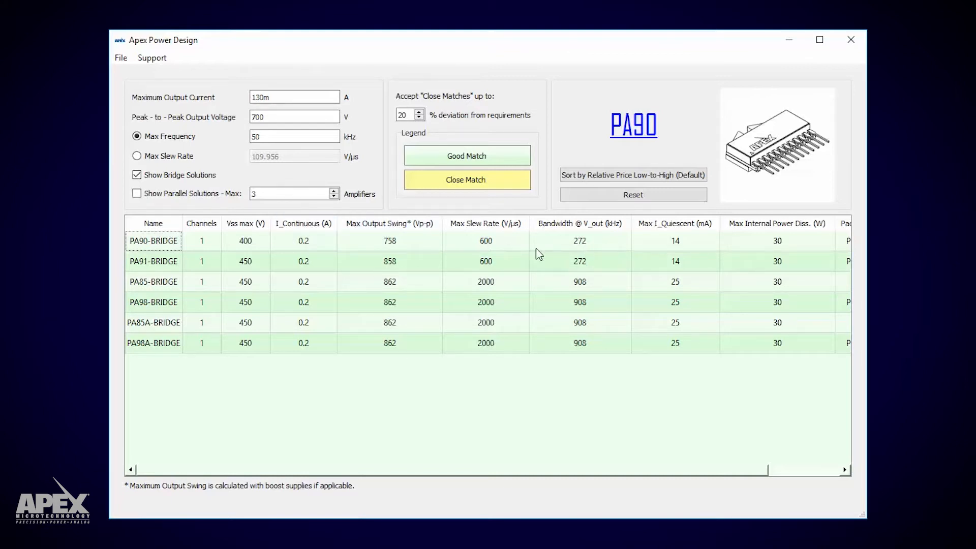
pyautogui.moveTo(230, 69)
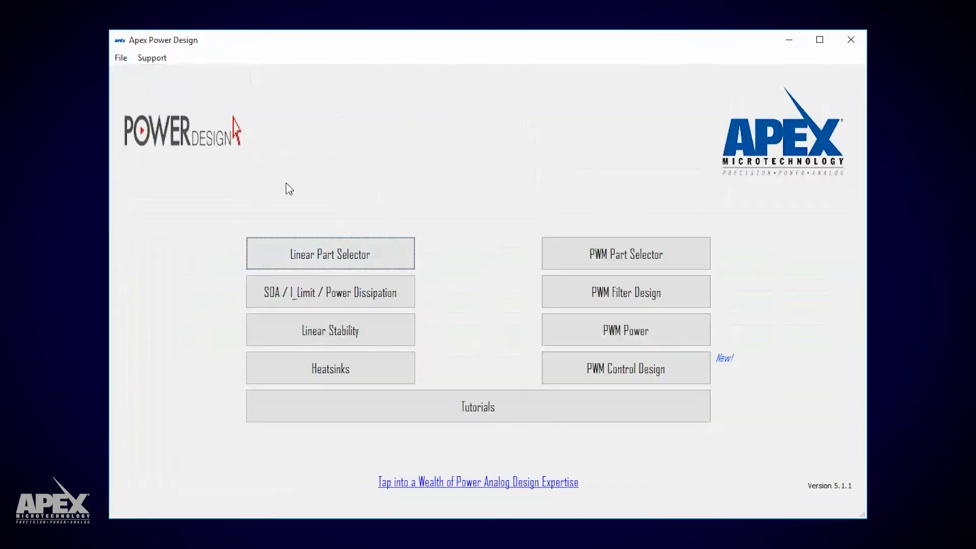
# - Analyse PA90 in the SOA tool at ±350 V output, using the Load Calculator for the 50 kHz load
pyautogui.click(330, 292)
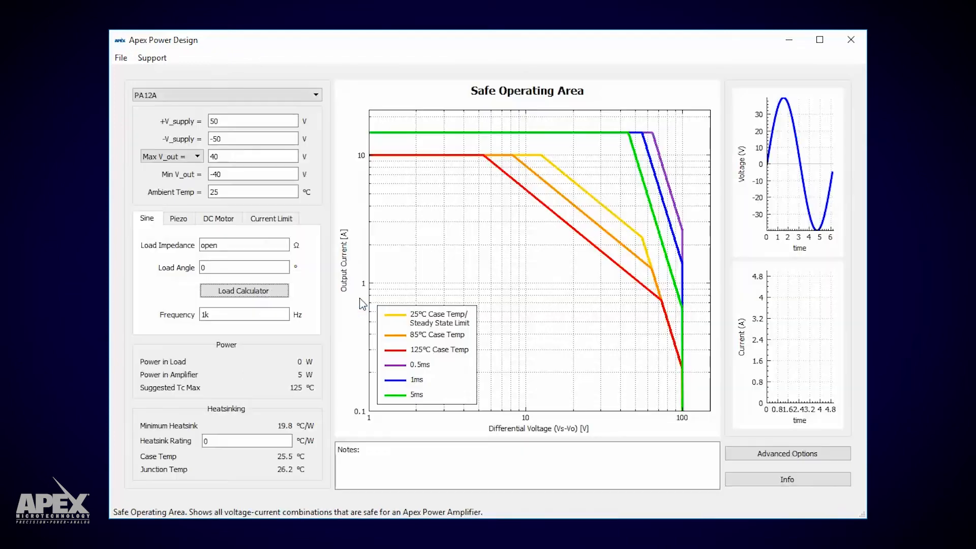
pyautogui.click(314, 94)
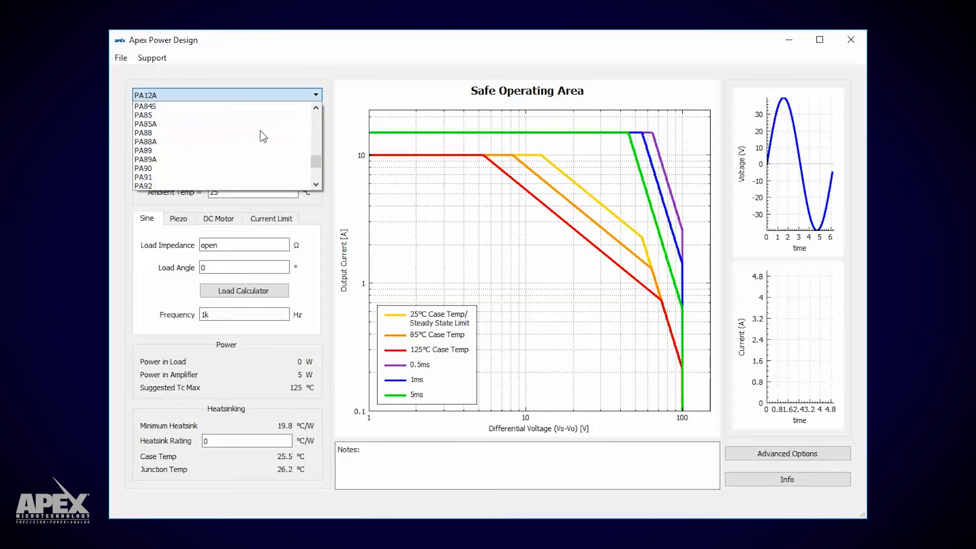
pyautogui.click(142, 168)
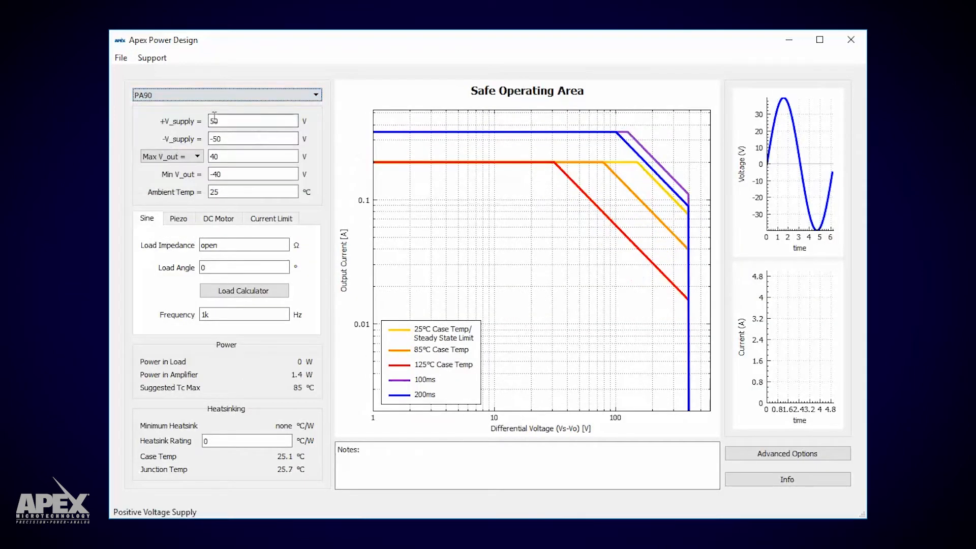
pyautogui.click(252, 138)
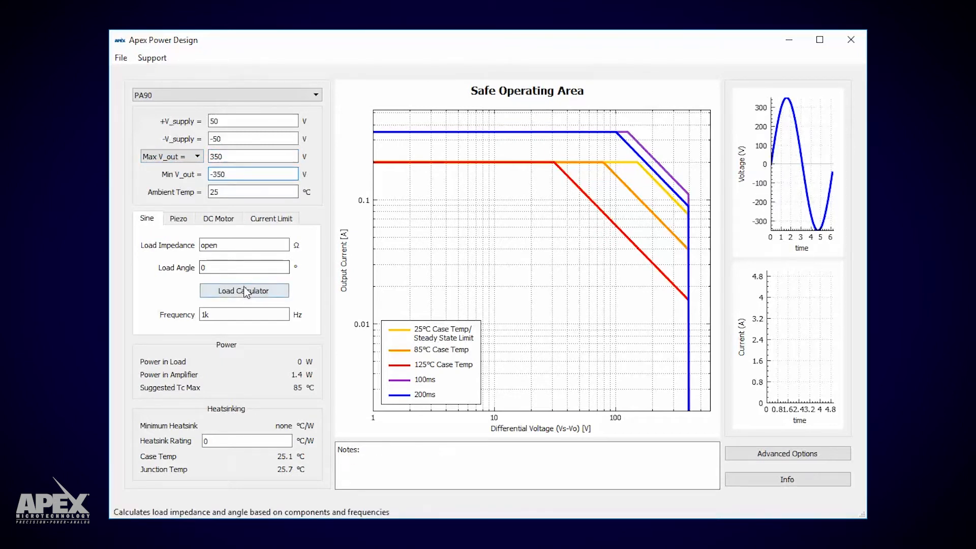
pyautogui.click(243, 291)
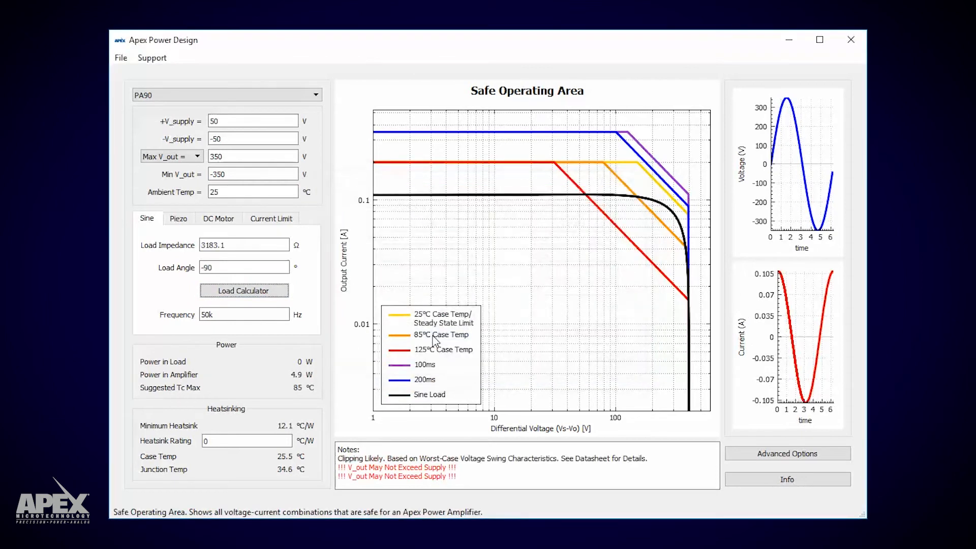
# - Enable Bridge in Advanced Options, noting the suggested ±185 V supplies, and return to SOA
pyautogui.click(787, 453)
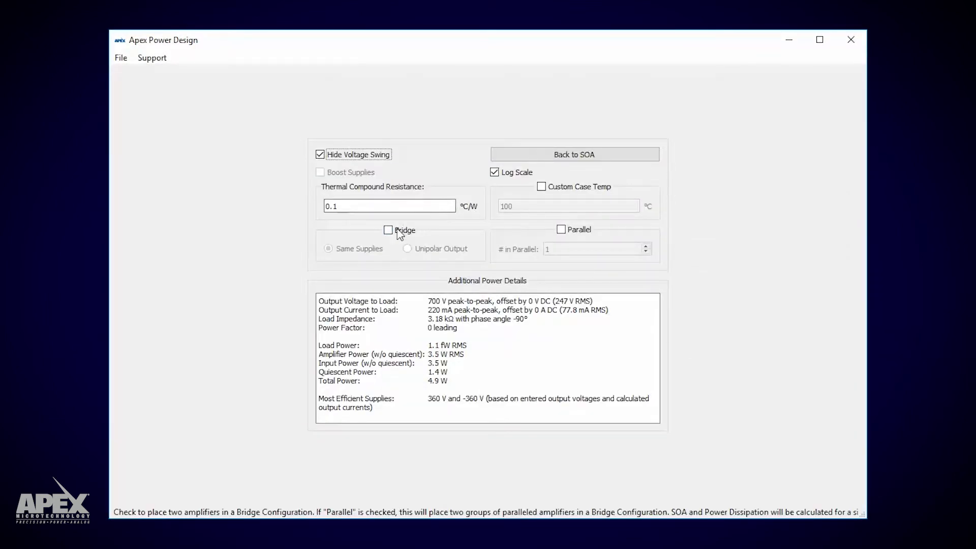
pyautogui.click(388, 230)
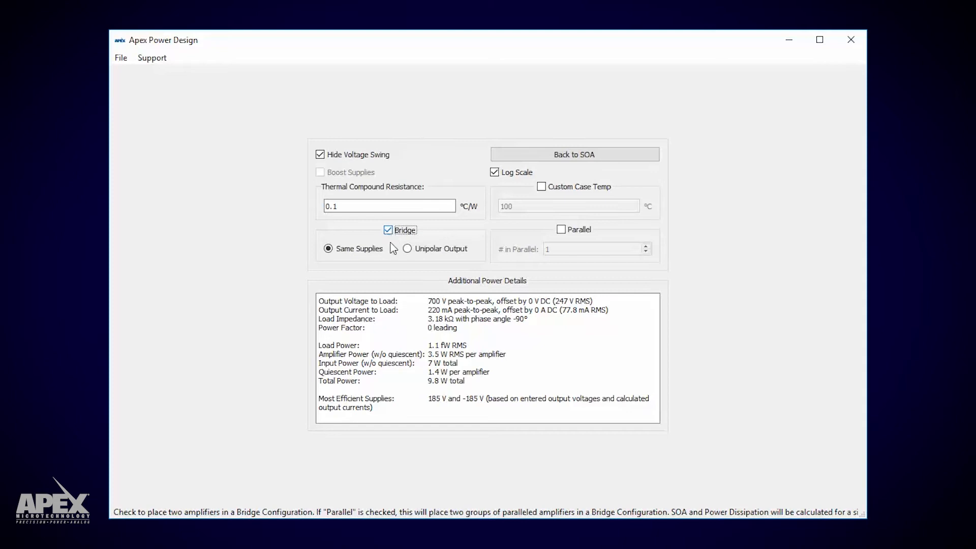
pyautogui.moveTo(369, 222)
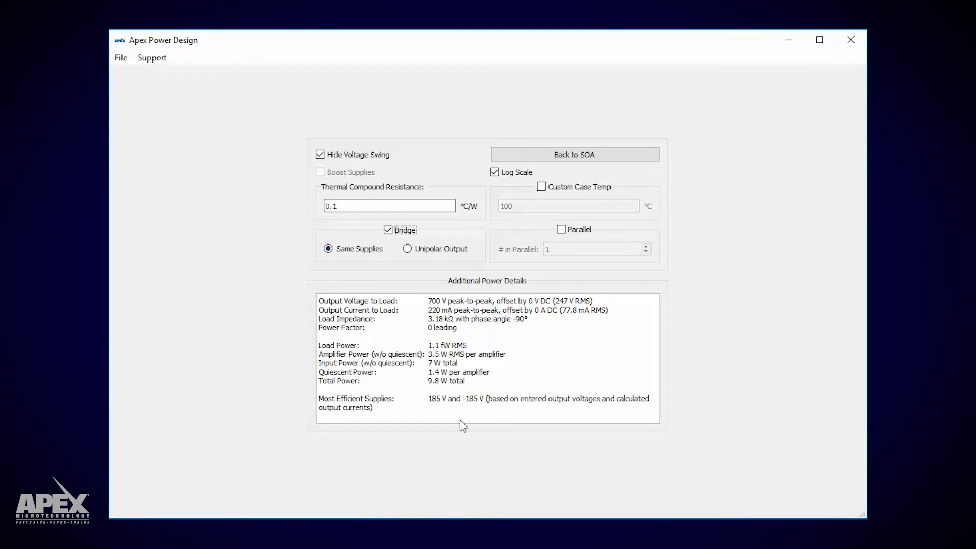
pyautogui.moveTo(490, 410)
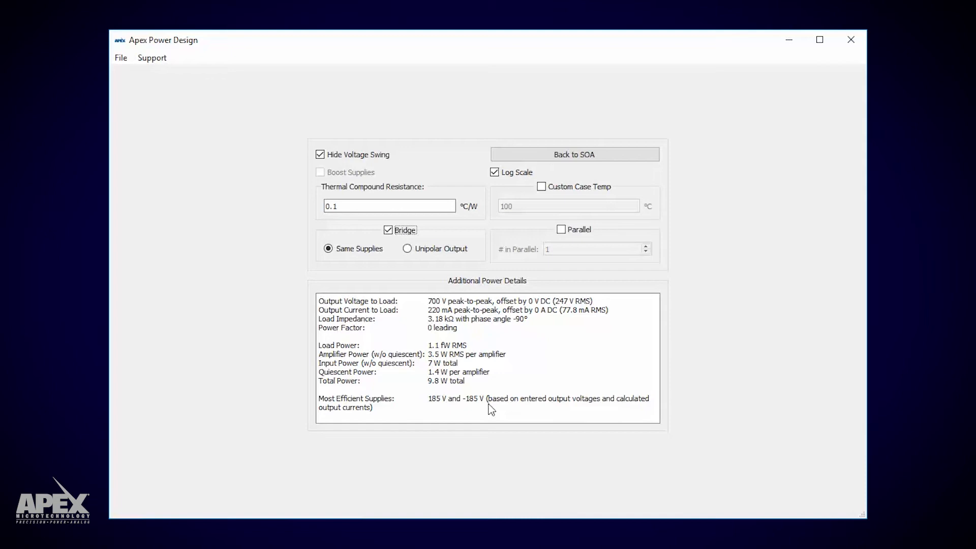
pyautogui.click(573, 155)
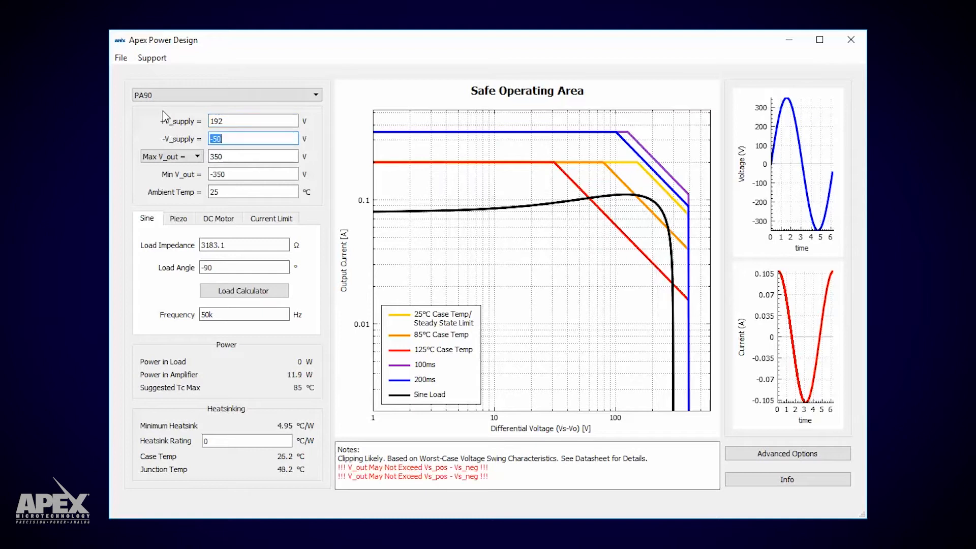
# - Set the negative supply to -192 V so the SOA warnings clear at ±192 V supplies
pyautogui.write('-192')
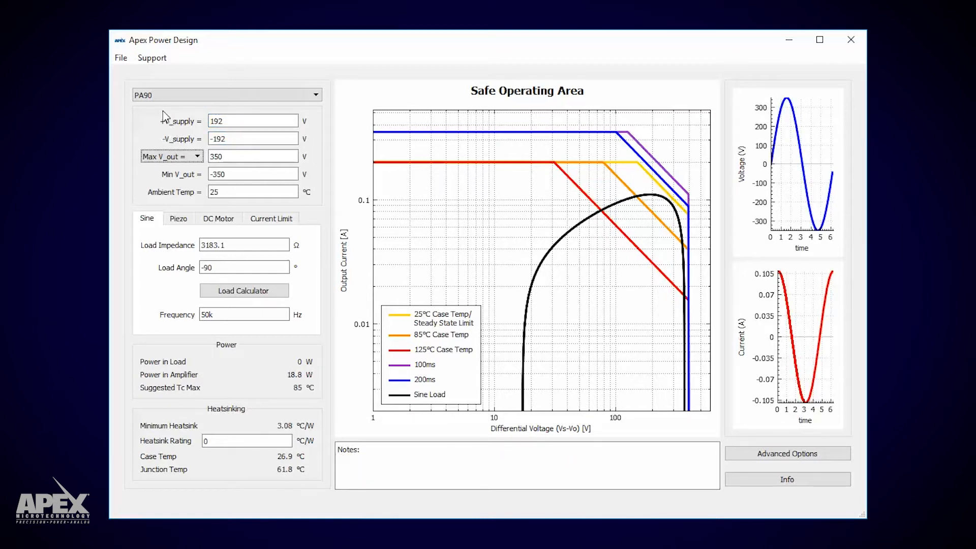
pyautogui.moveTo(296, 387)
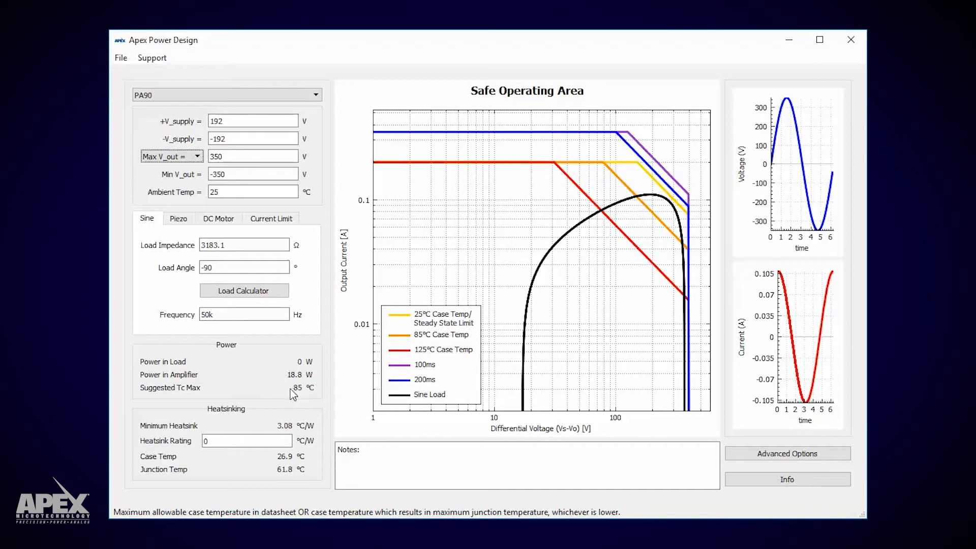
pyautogui.moveTo(292, 440)
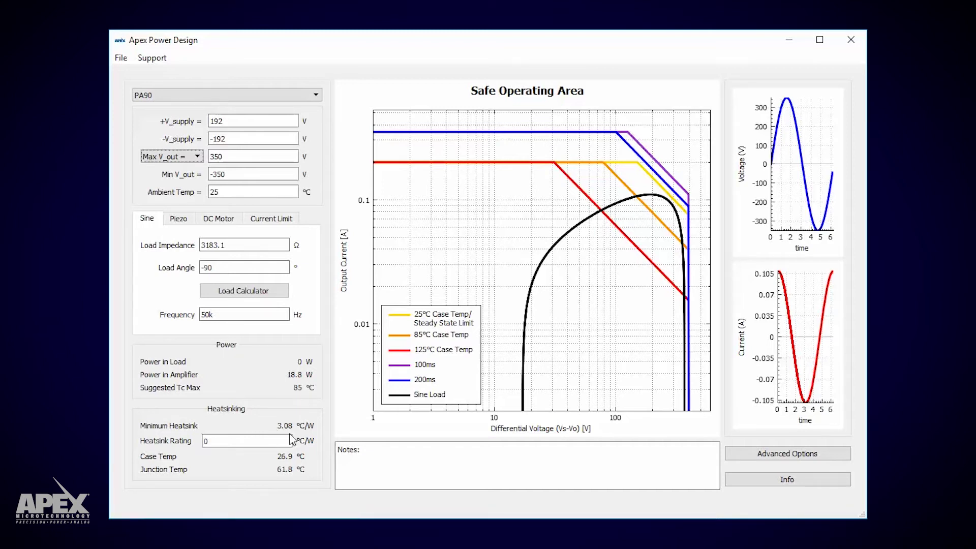
pyautogui.moveTo(321, 436)
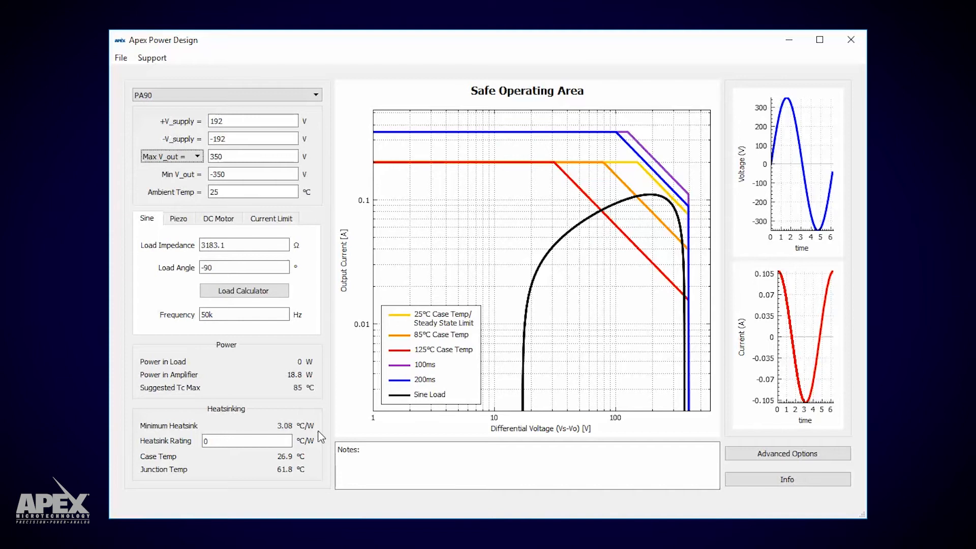
pyautogui.moveTo(203, 201)
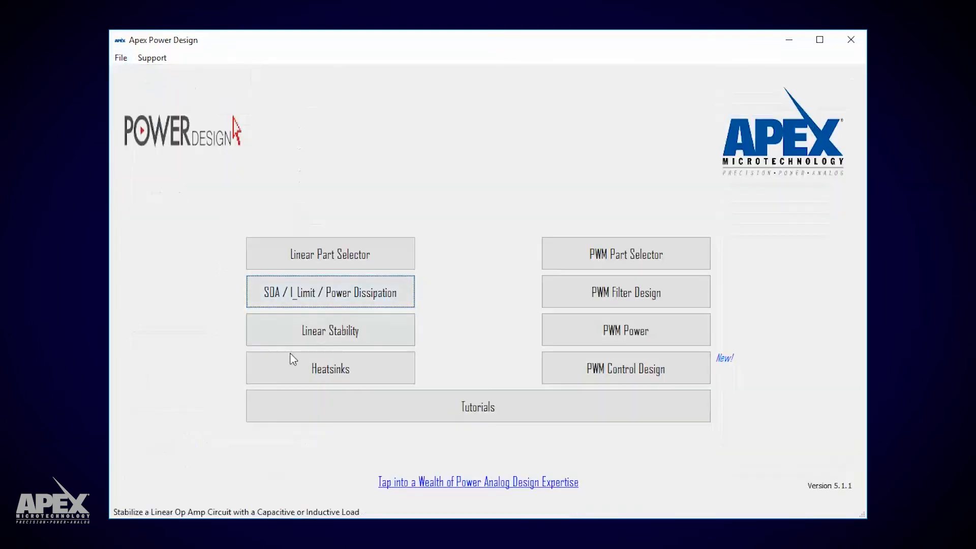
# - Filter heatsinks to the Power SIP package at 3.08 °C/W, leaving HS32 as the match
pyautogui.click(329, 368)
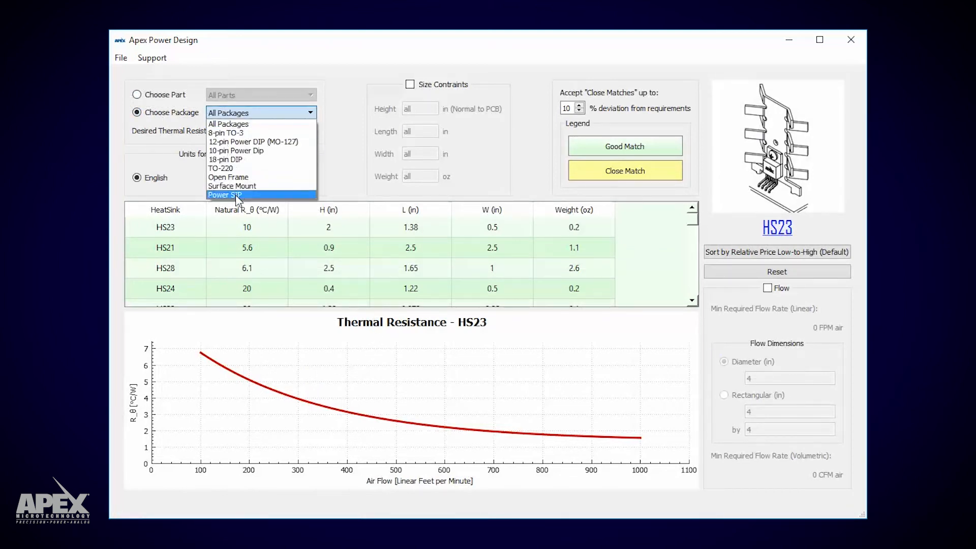
pyautogui.click(224, 195)
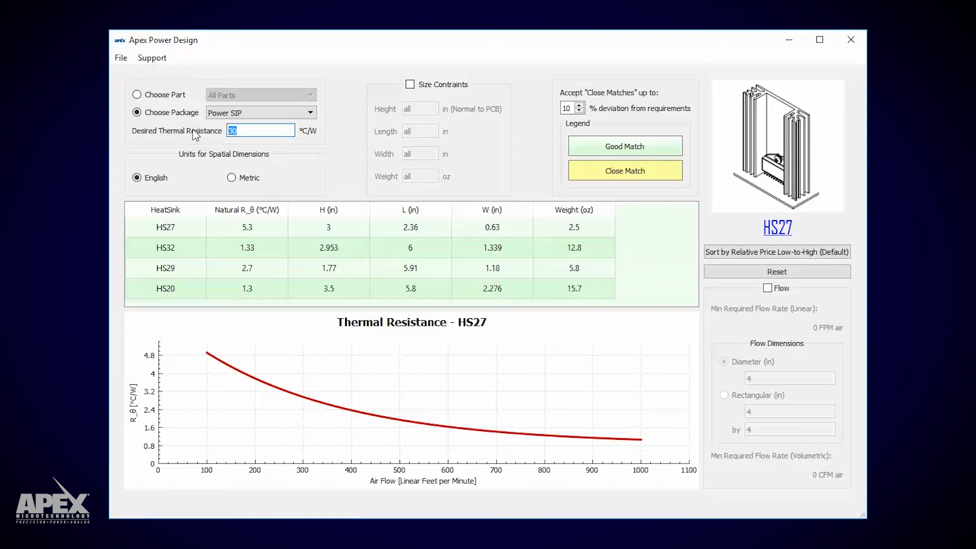
pyautogui.write('3.08')
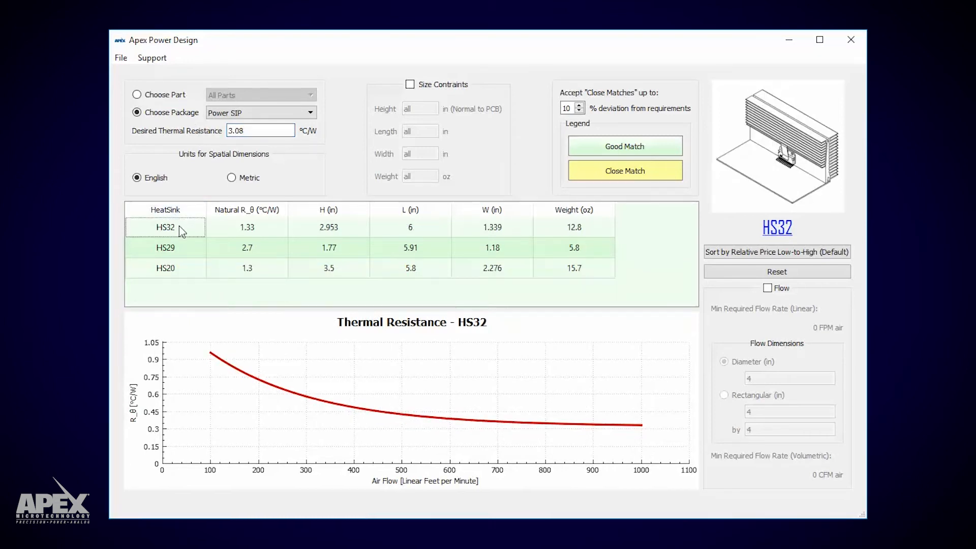
pyautogui.moveTo(818, 179)
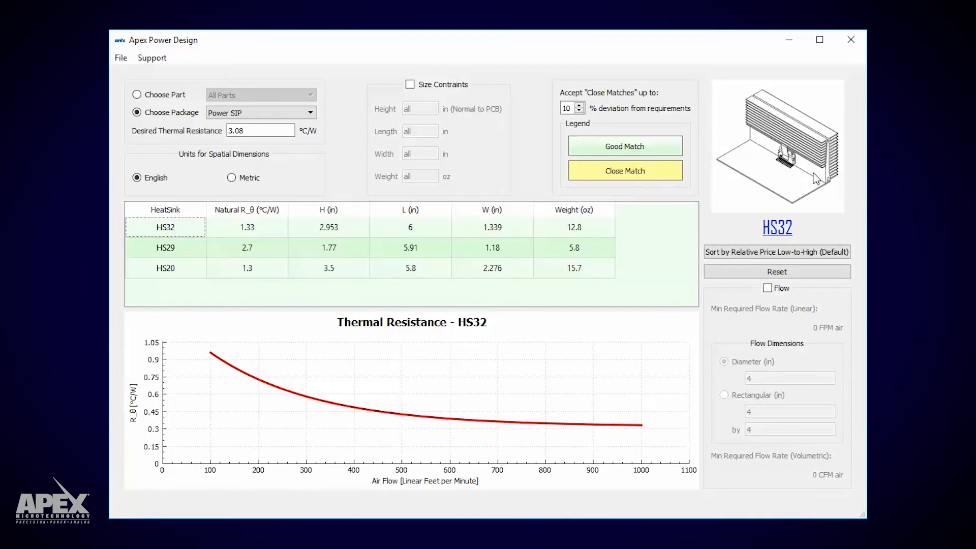
pyautogui.moveTo(775, 150)
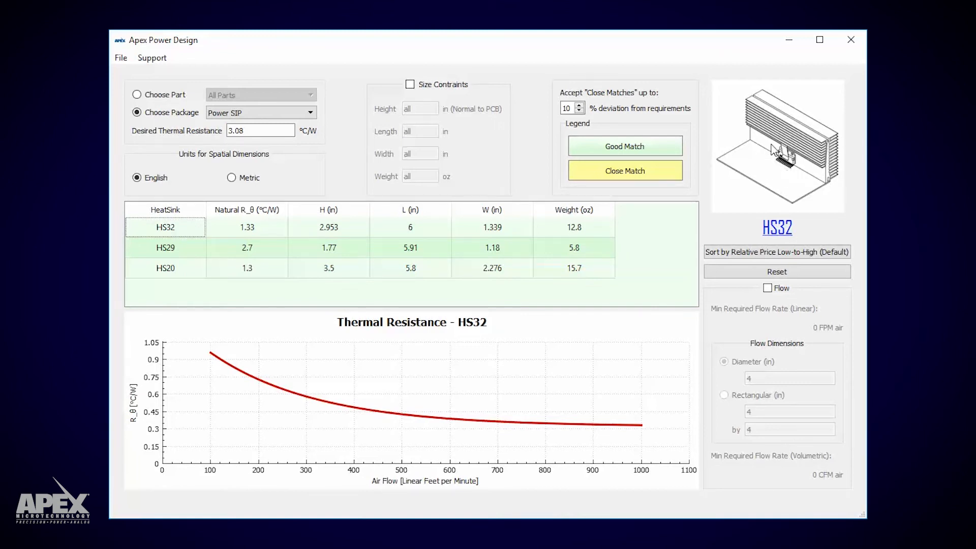
pyautogui.moveTo(264, 227)
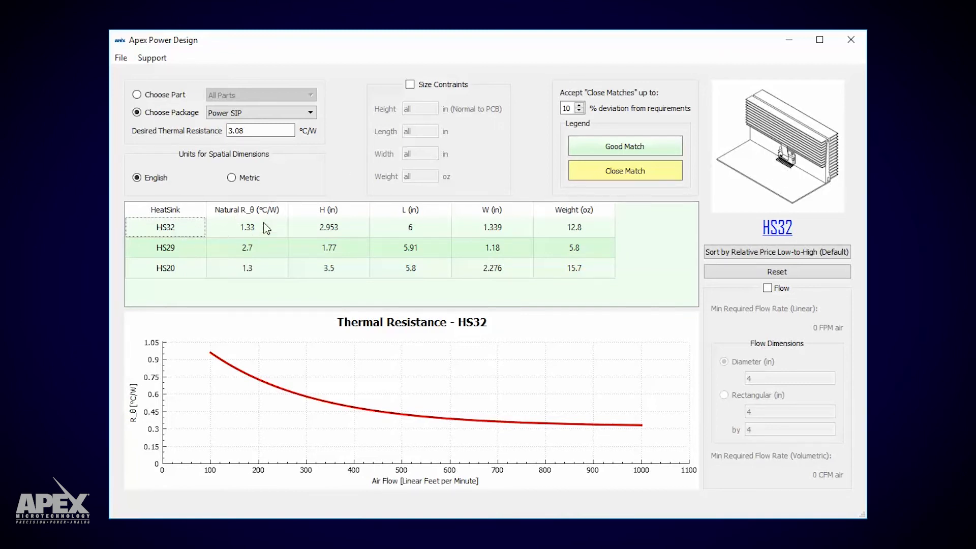
pyautogui.moveTo(268, 235)
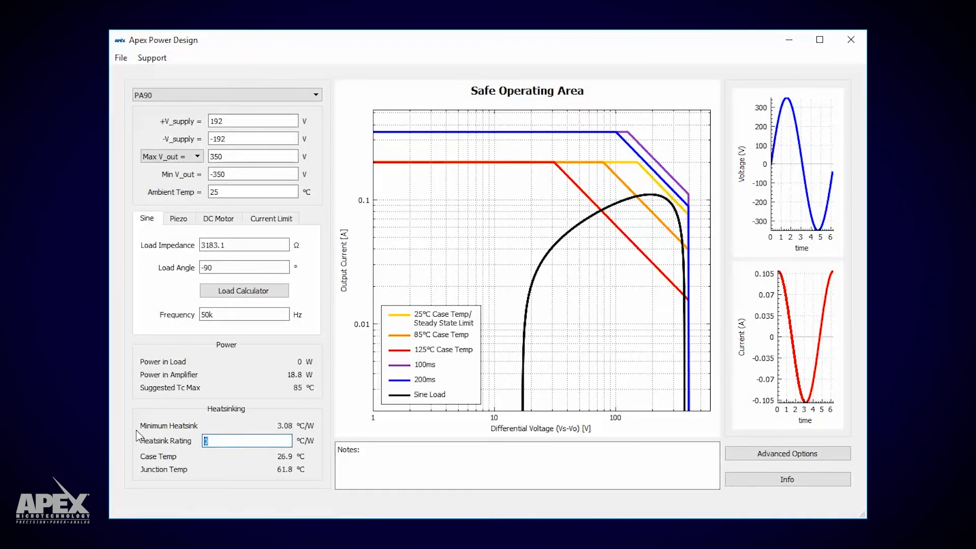
# - Enter a 2.66 °C/W heatsink rating, giving 76.9 °C case and 112 °C junction temperatures
pyautogui.write('2.66')
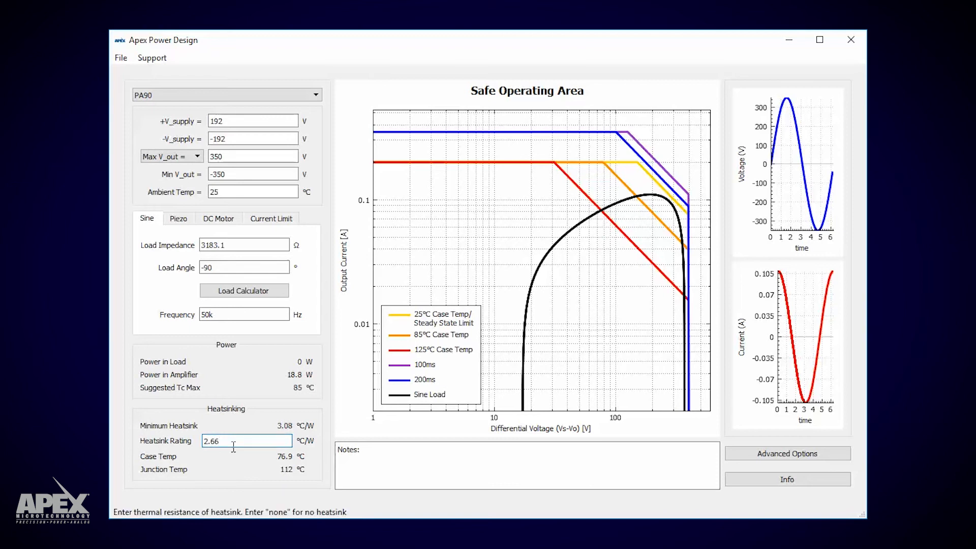
pyautogui.moveTo(290, 466)
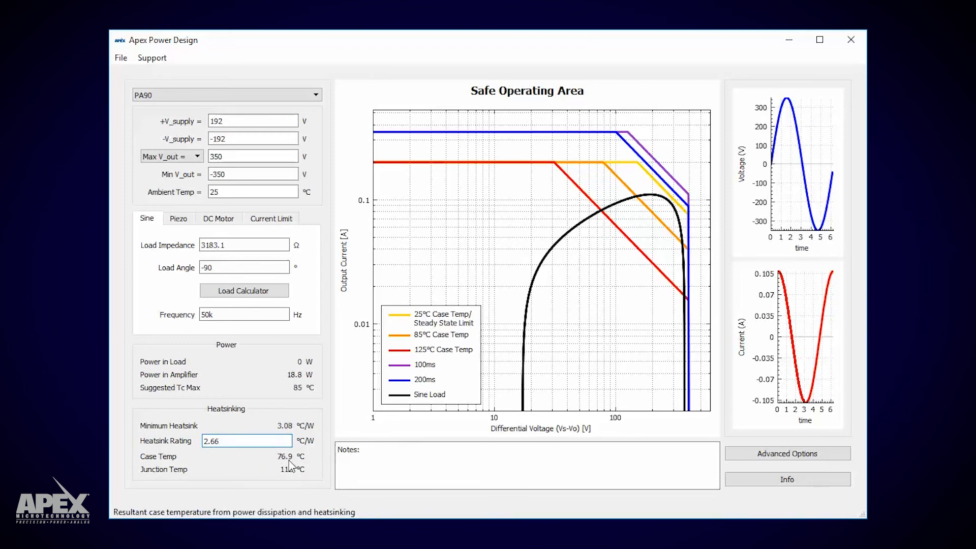